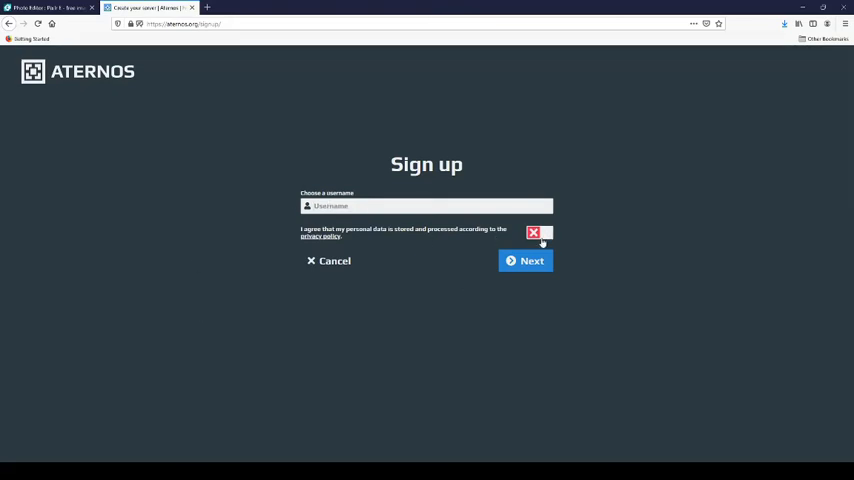
# Register an Aternos account with a username, accept the privacy policy, set a password and sign up.
pyautogui.click(538, 232)
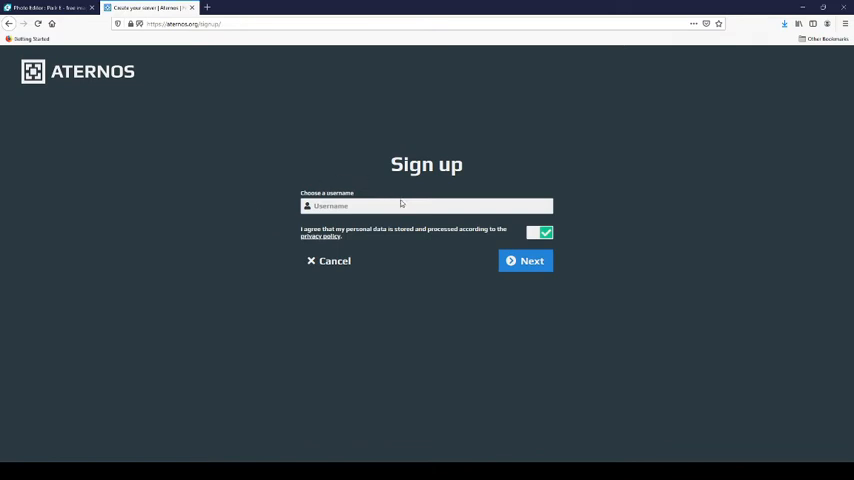
pyautogui.write('Th')
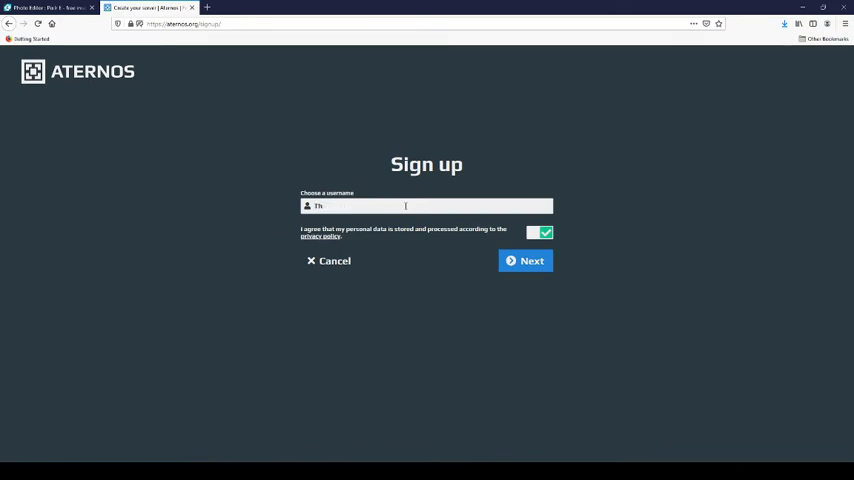
pyautogui.write('ef')
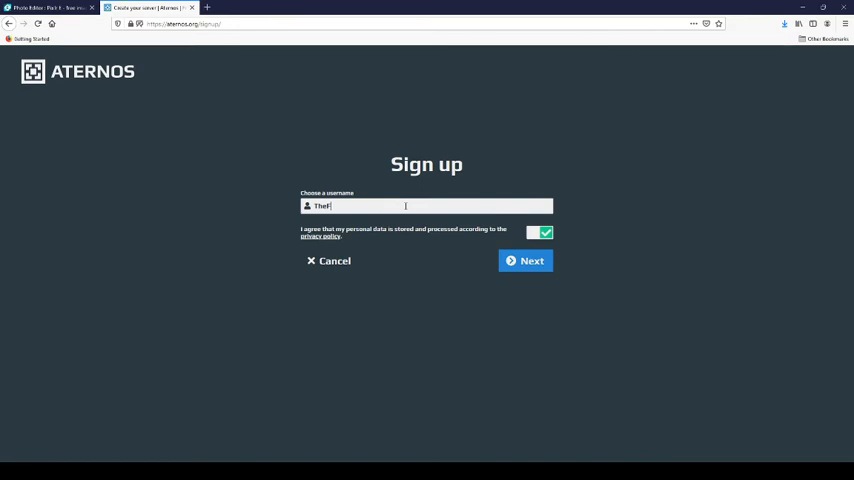
pyautogui.click(524, 260)
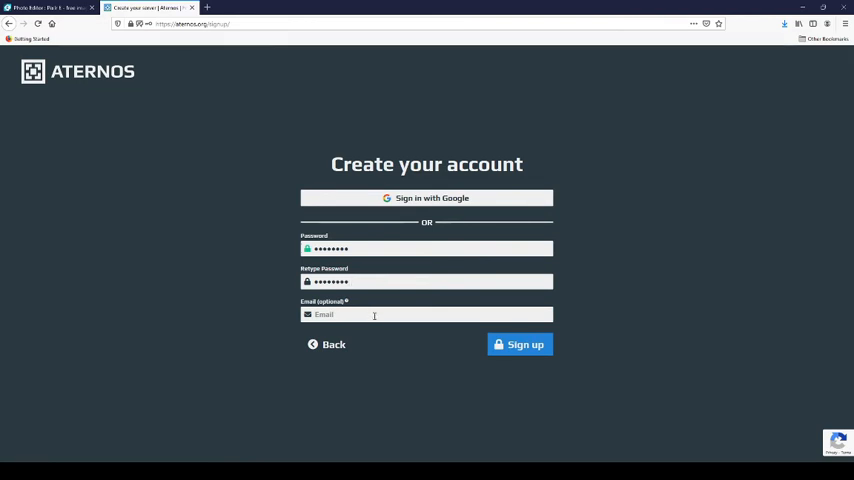
pyautogui.click(520, 344)
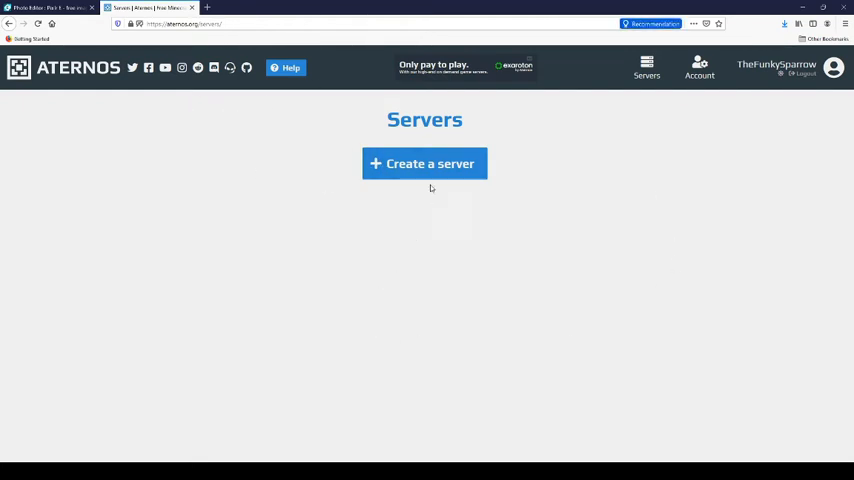
# Create the first Aternos server, an offline Vanilla 1.16.5 server.
pyautogui.click(424, 164)
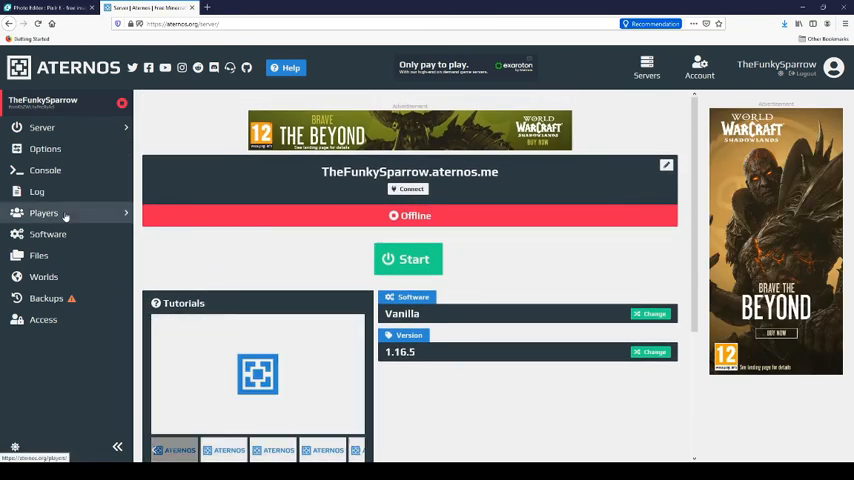
# Add the friend 'Solprime' to the server's whitelist under Players.
pyautogui.click(44, 212)
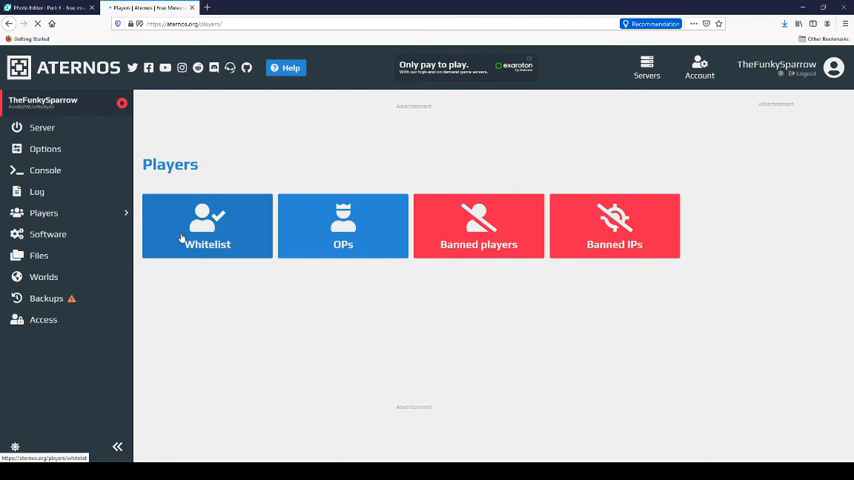
pyautogui.click(208, 224)
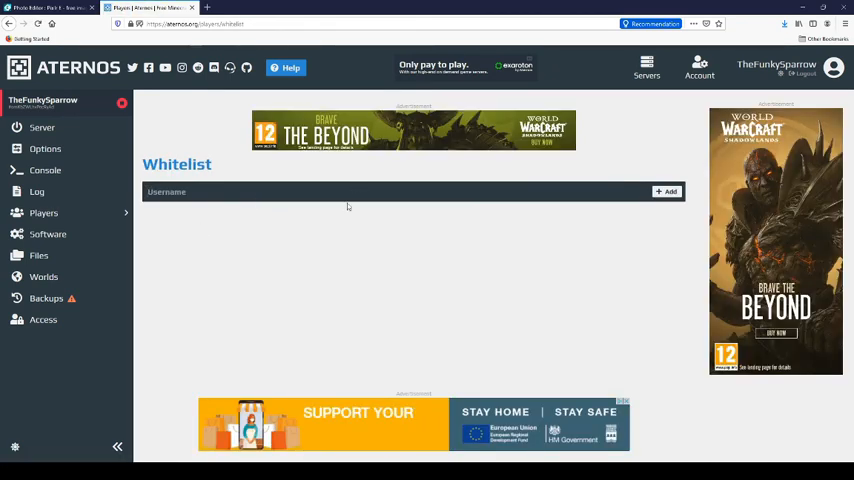
pyautogui.write('Sol')
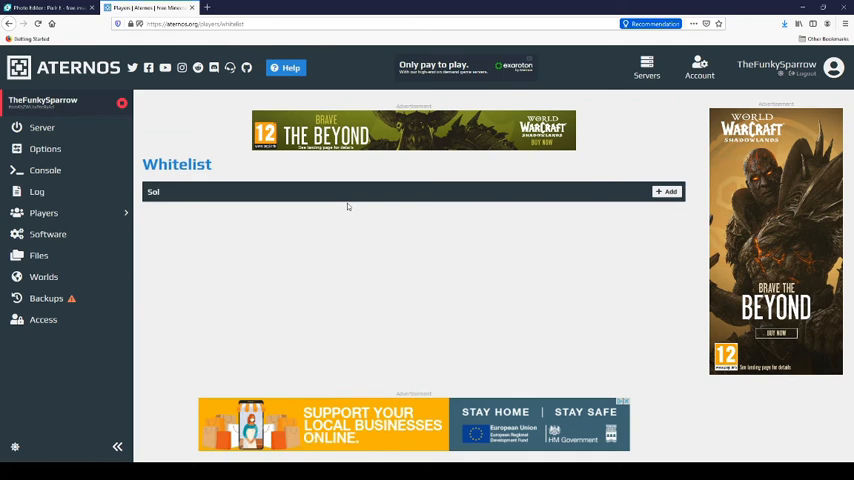
pyautogui.write('prime')
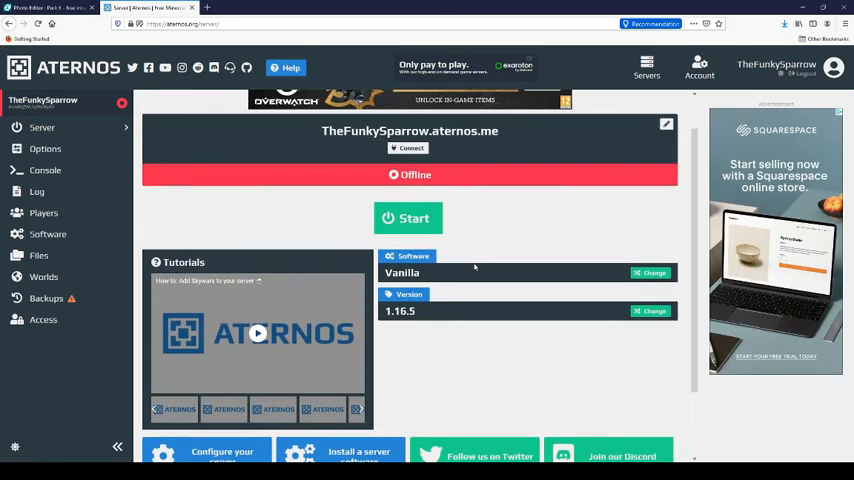
pyautogui.click(408, 218)
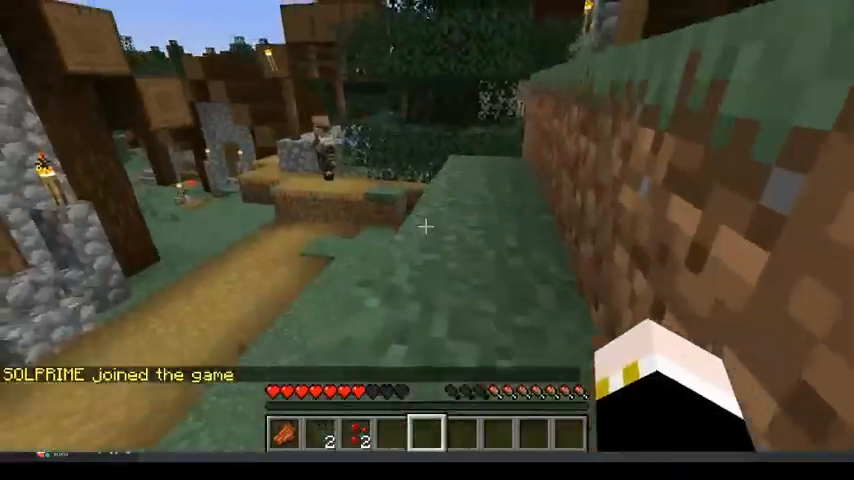
pyautogui.moveTo(428, 230)
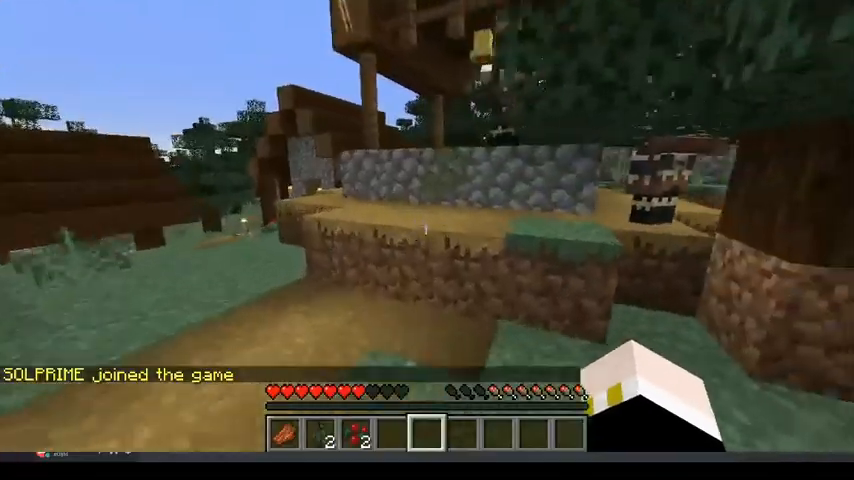